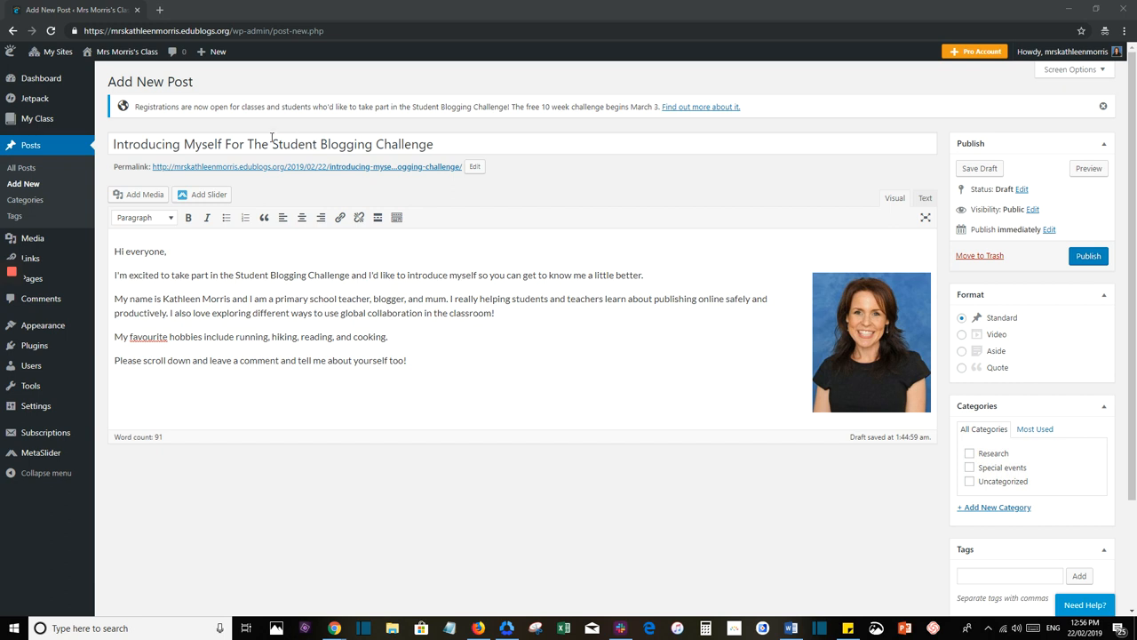
pyautogui.moveTo(181, 173)
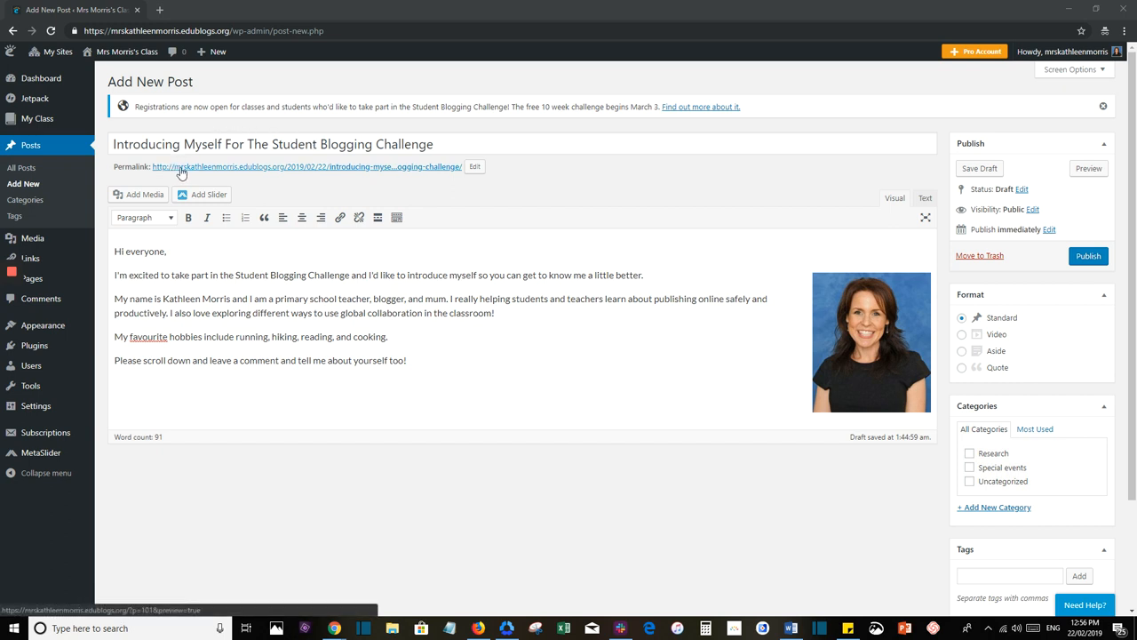
pyautogui.moveTo(274, 171)
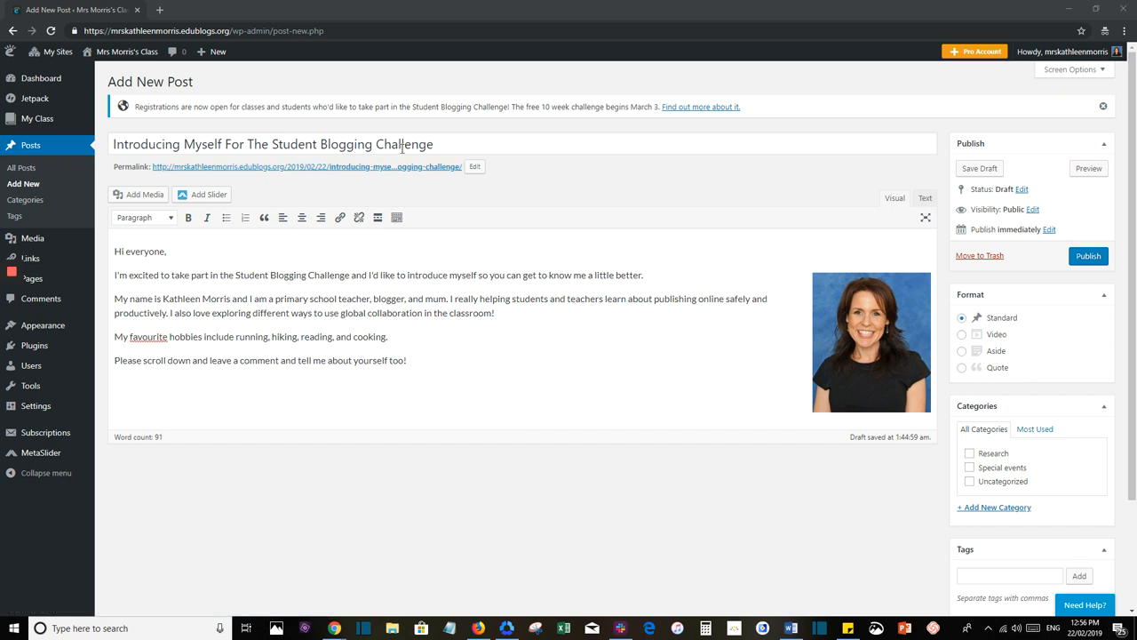
pyautogui.moveTo(456, 181)
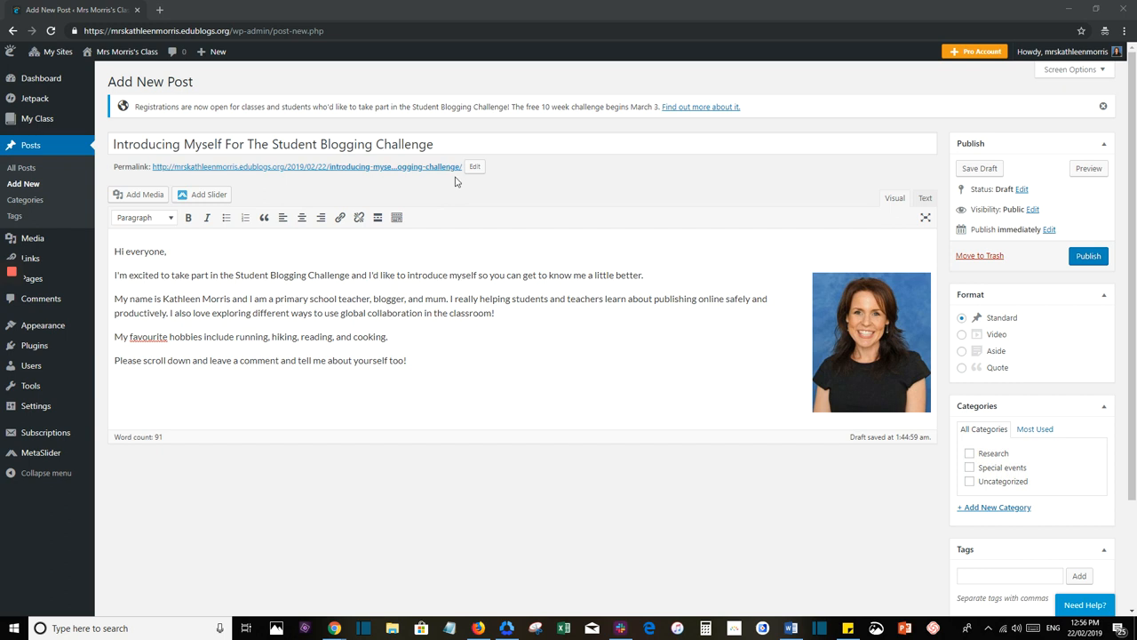
pyautogui.moveTo(461, 182)
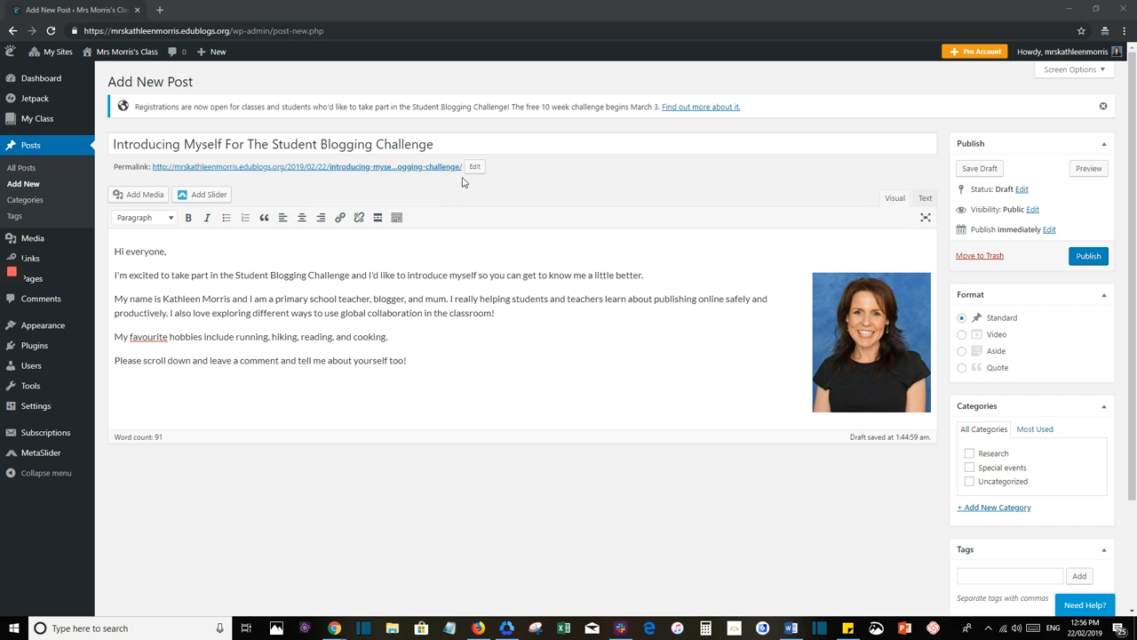
pyautogui.moveTo(475, 167)
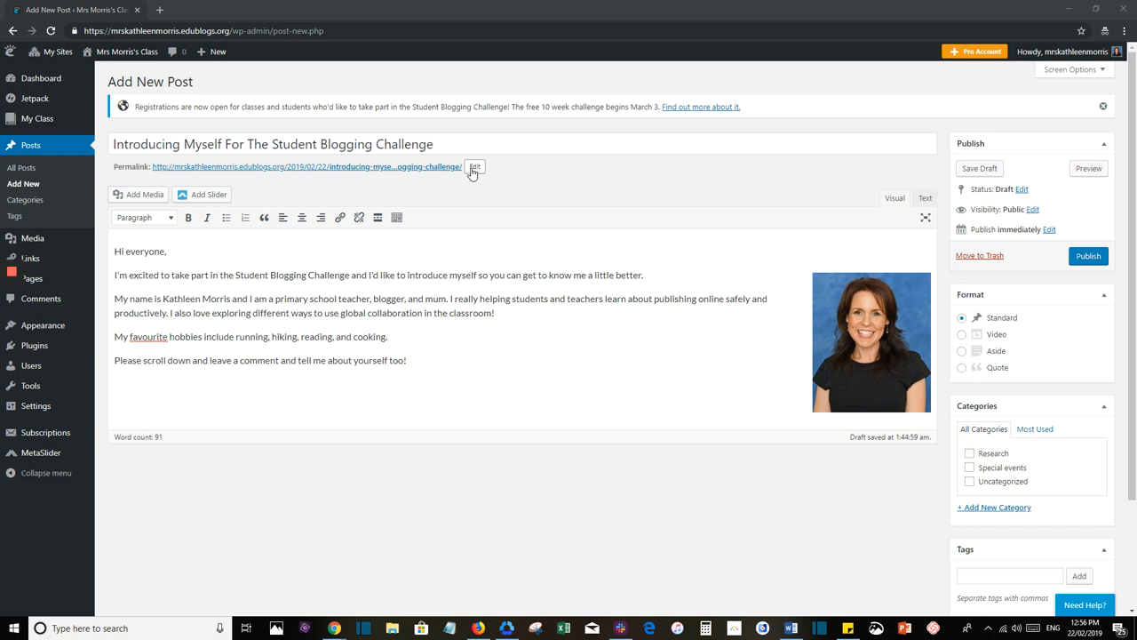
# - Edit the permalink and replace the slug with 'introducing-myself'
pyautogui.click(475, 167)
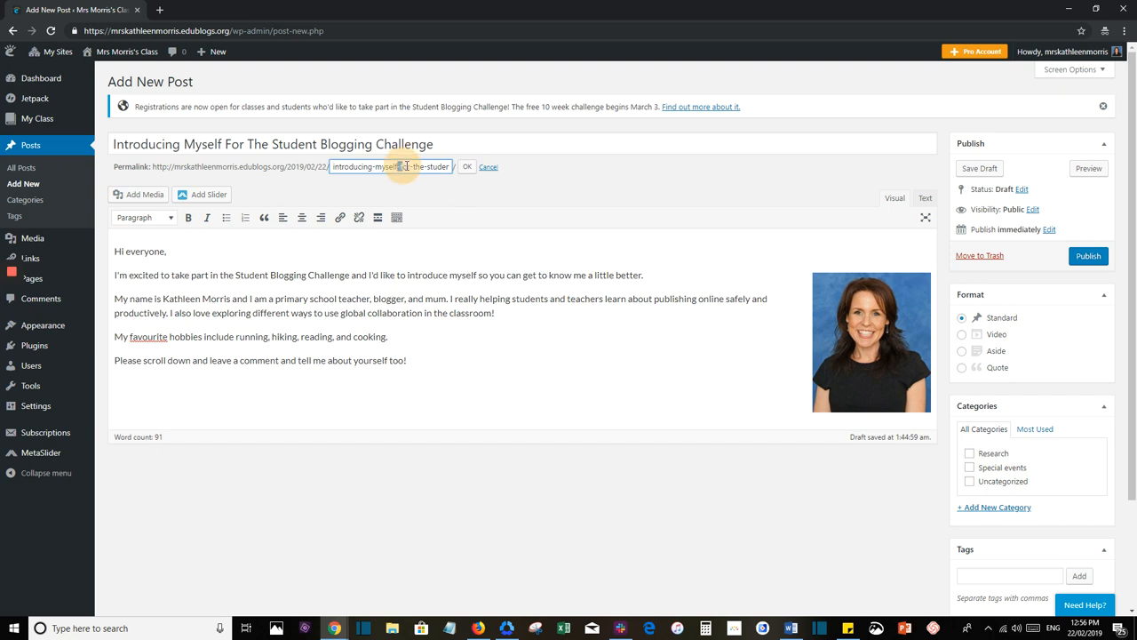
pyautogui.write('introducing-myself')
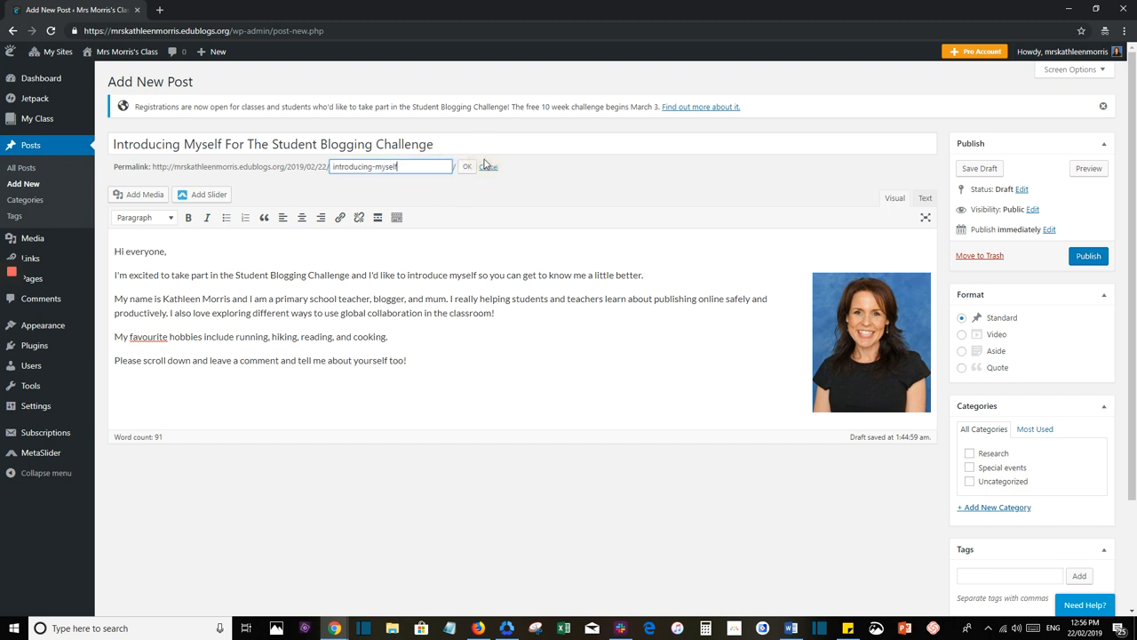